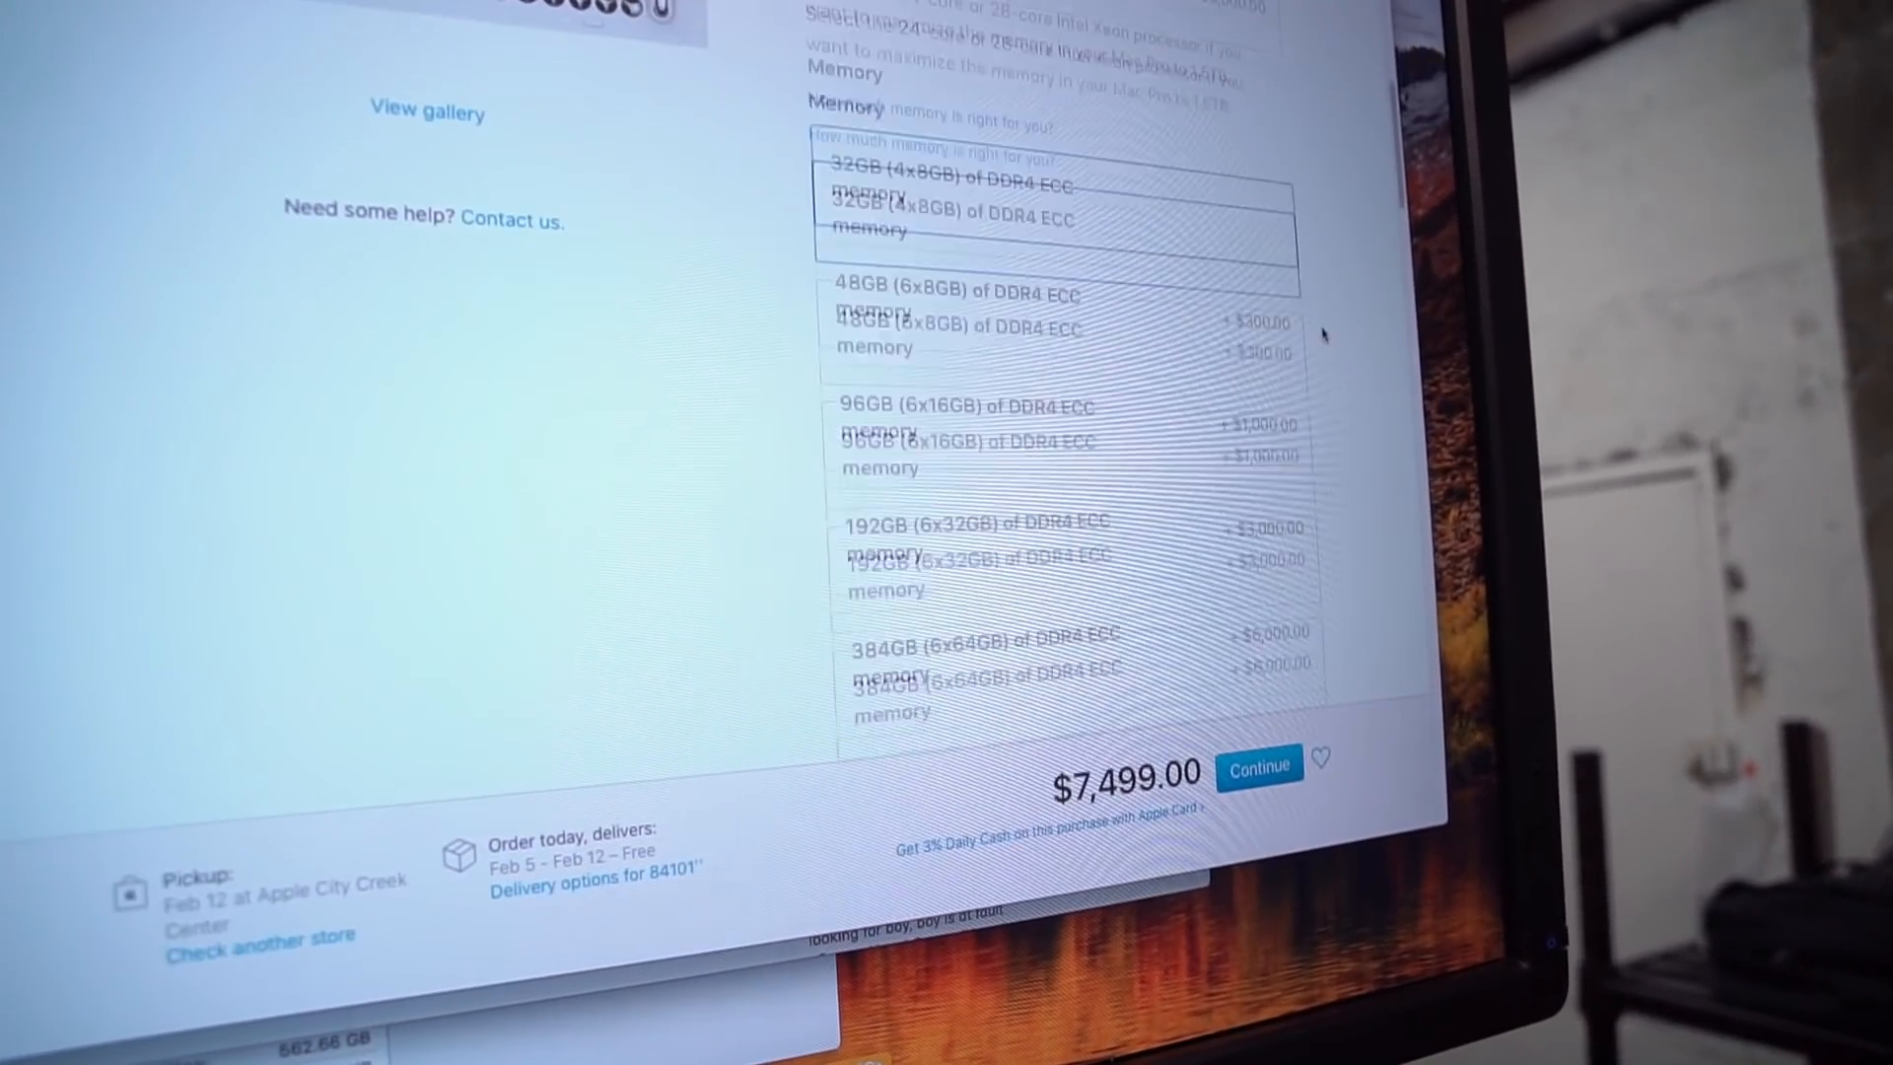
scroll("down", 3)
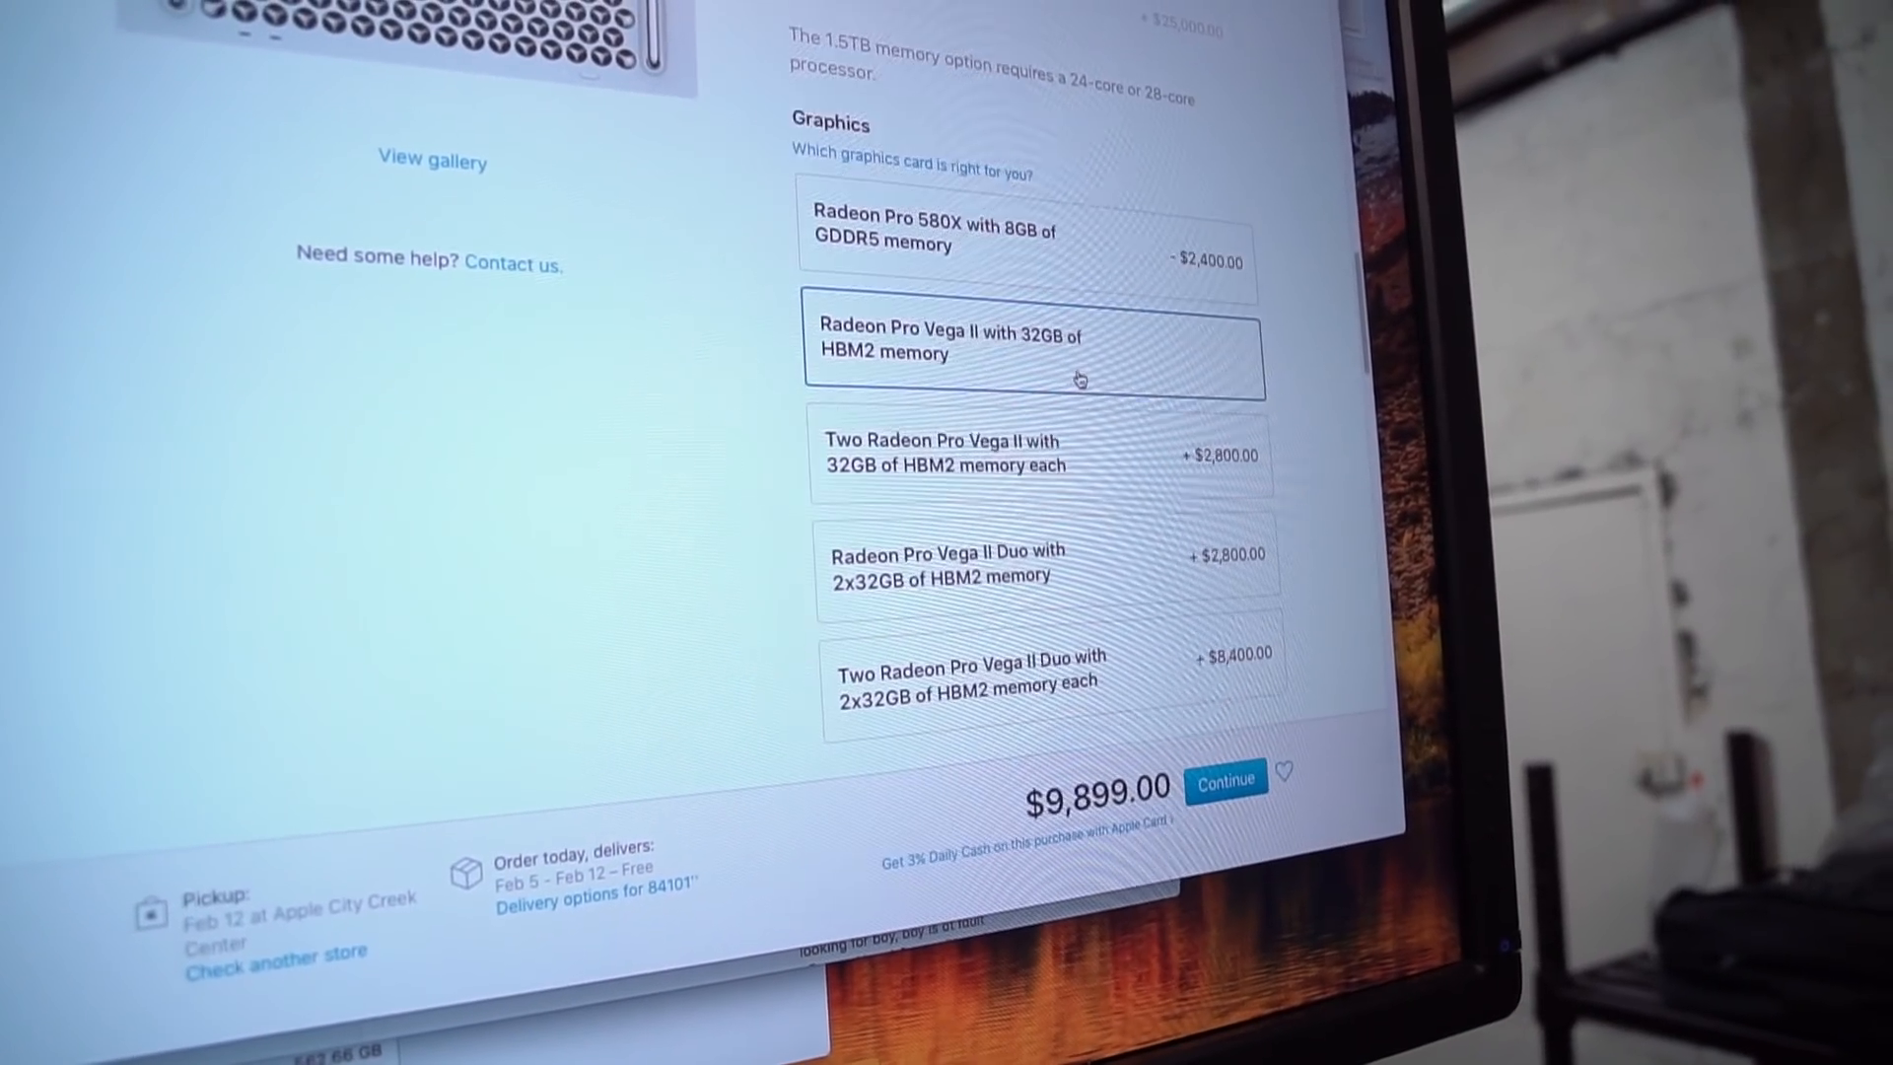
scroll("down", 3)
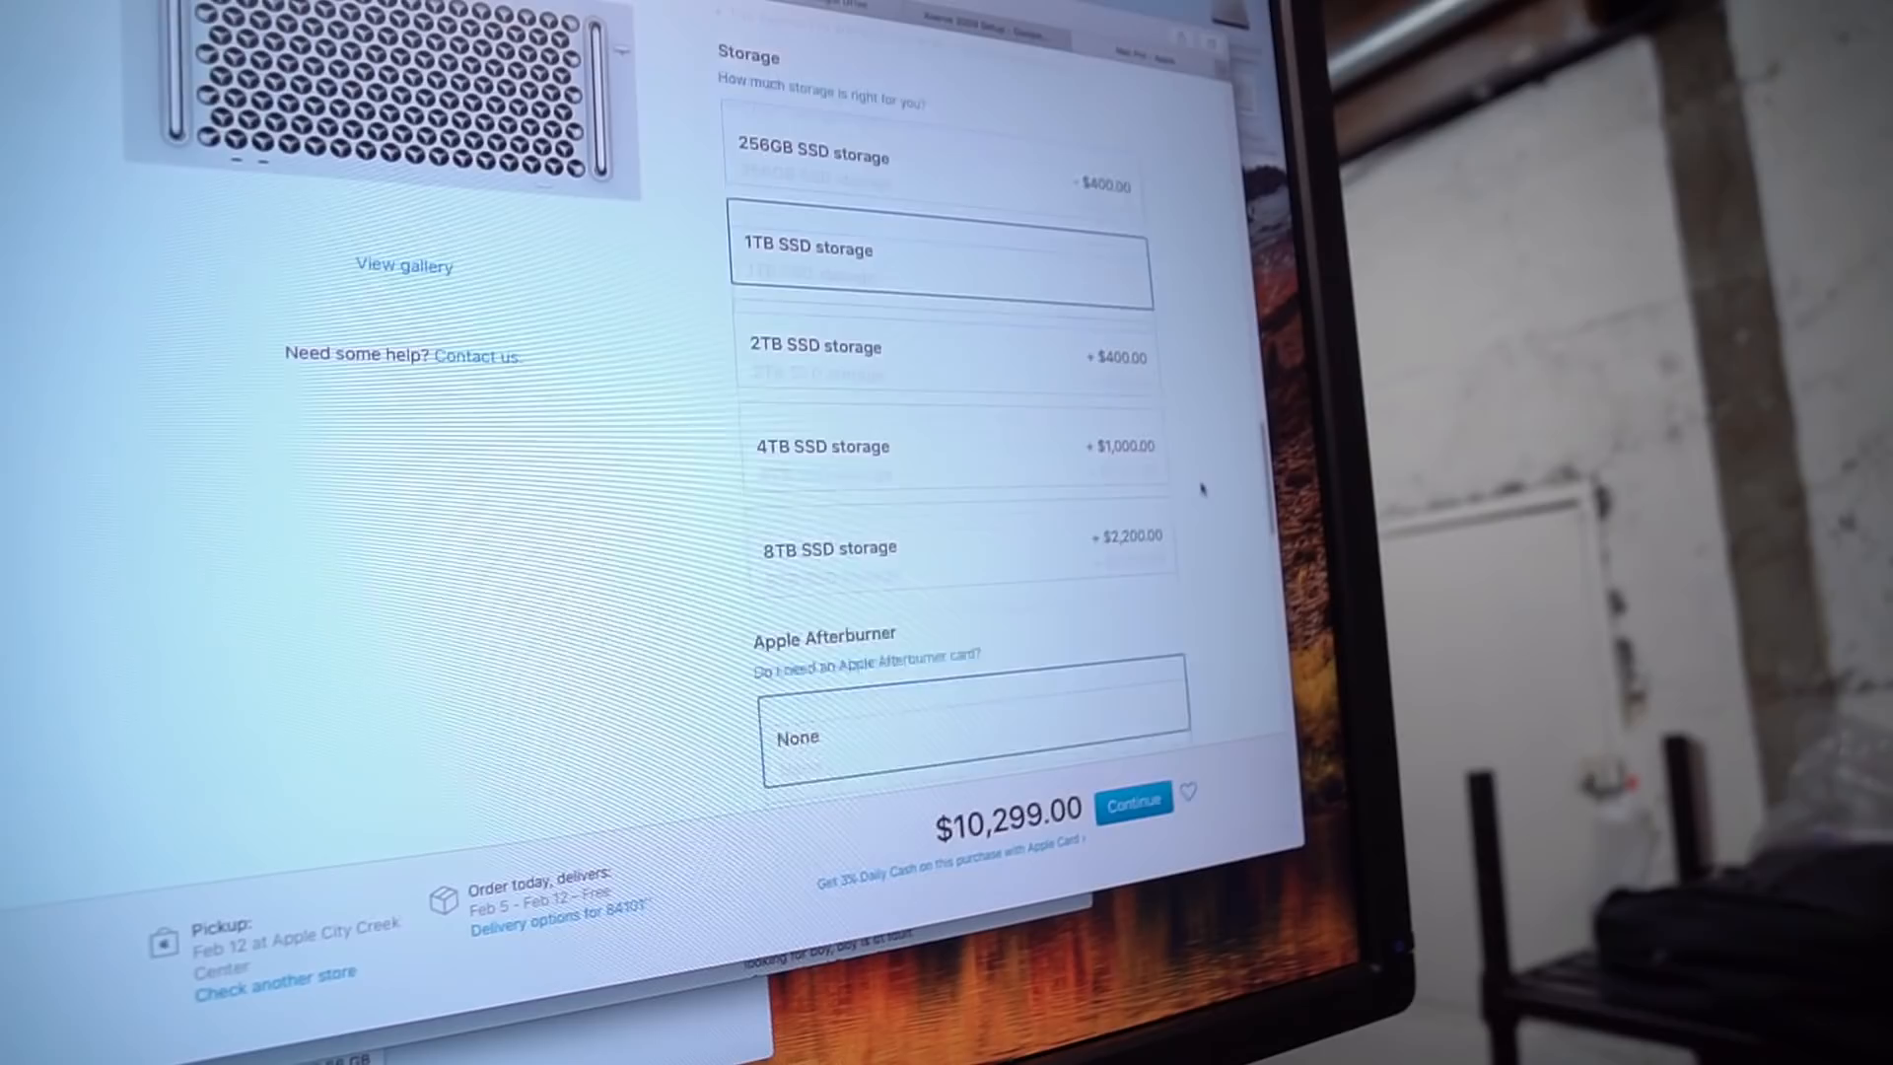